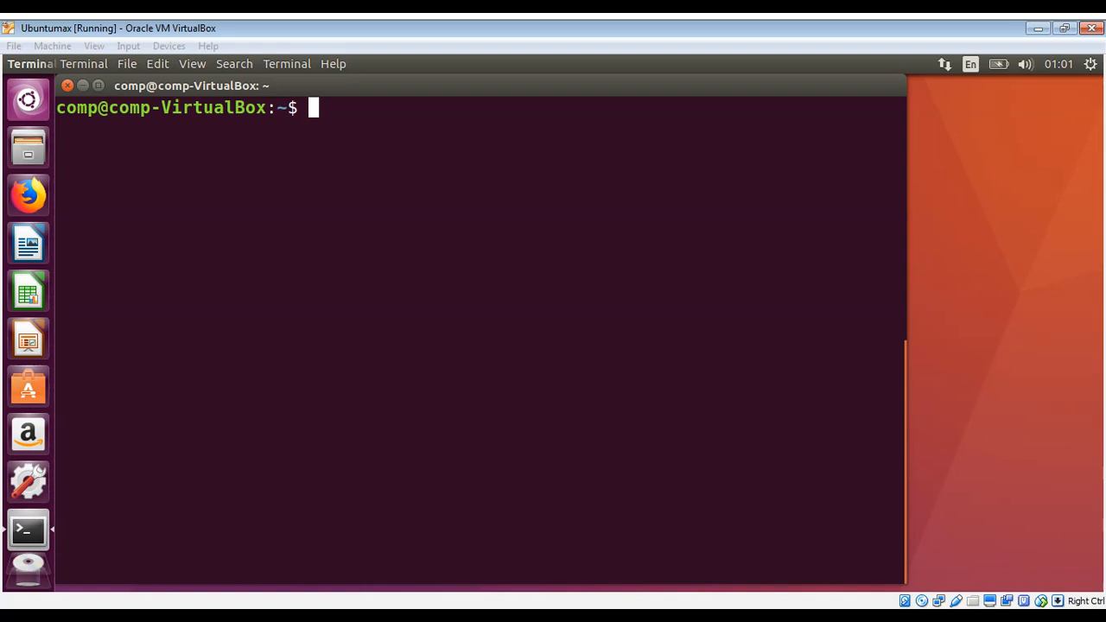
pyautogui.moveTo(434, 119)
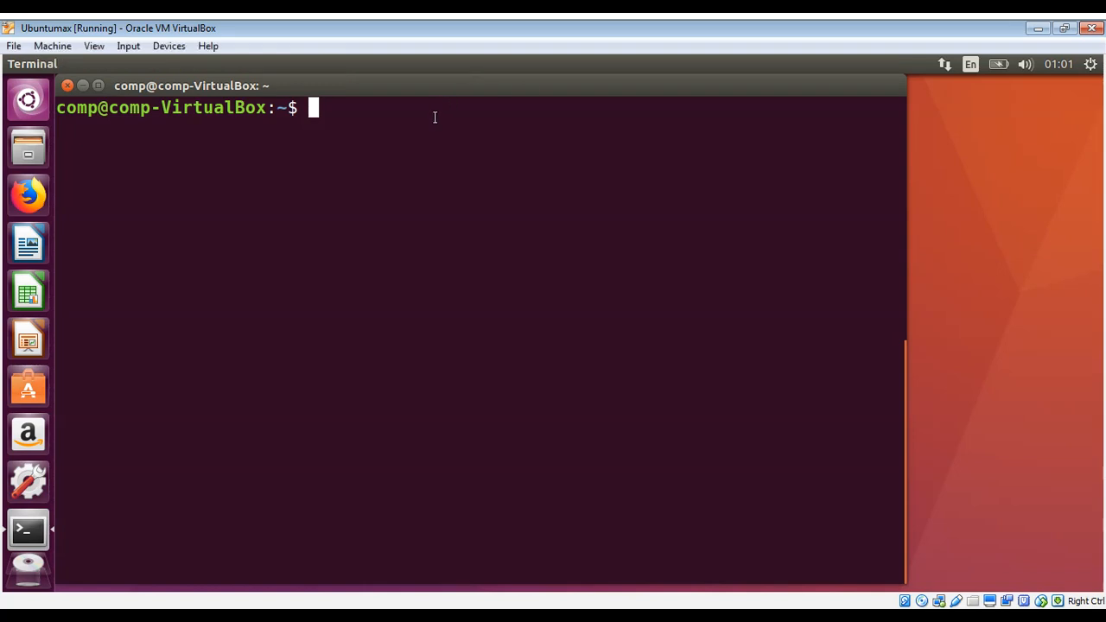
# Step: Run who to list logged-in sessions, showing only comp on tty7
pyautogui.write('who')
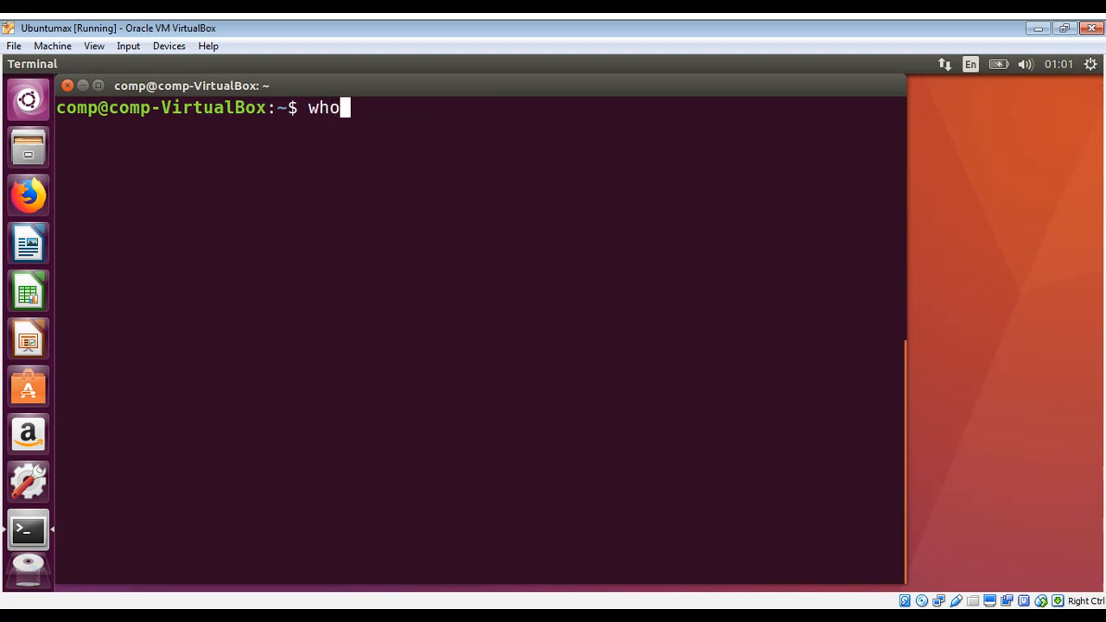
pyautogui.press('Return')
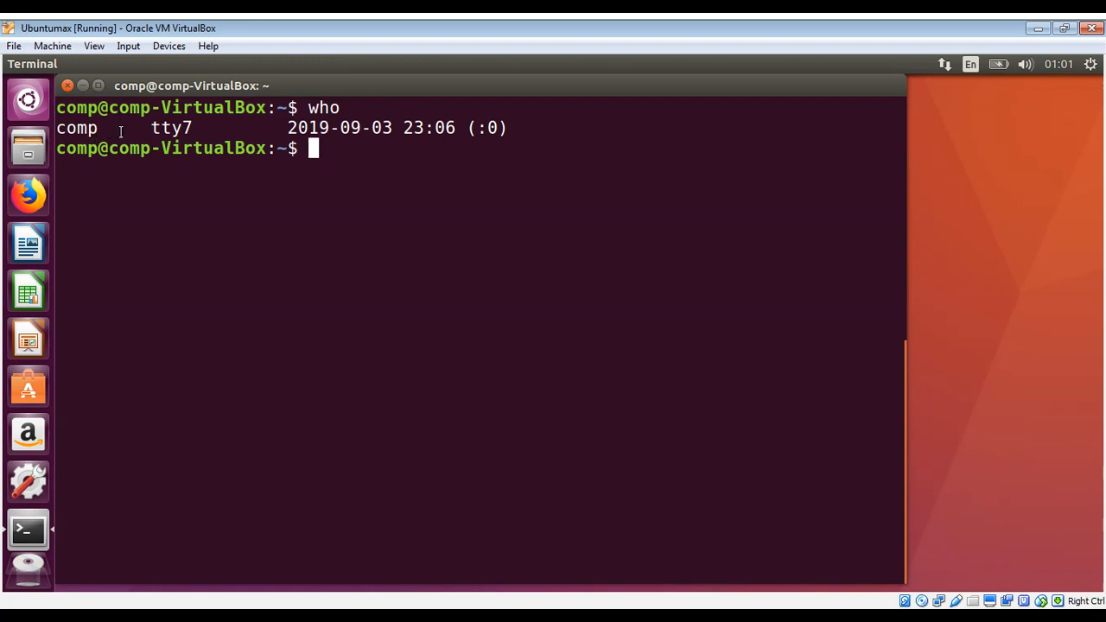
pyautogui.moveTo(264, 93)
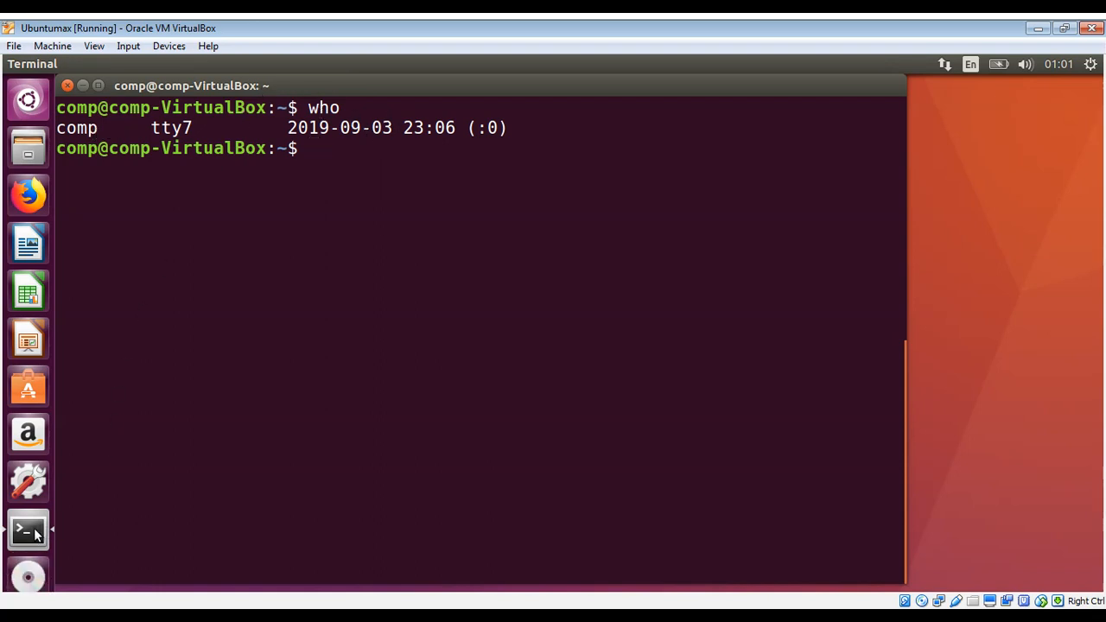
# Step: Open a second terminal window from the launcher and type ssh -l tom
pyautogui.rightClick(28, 530)
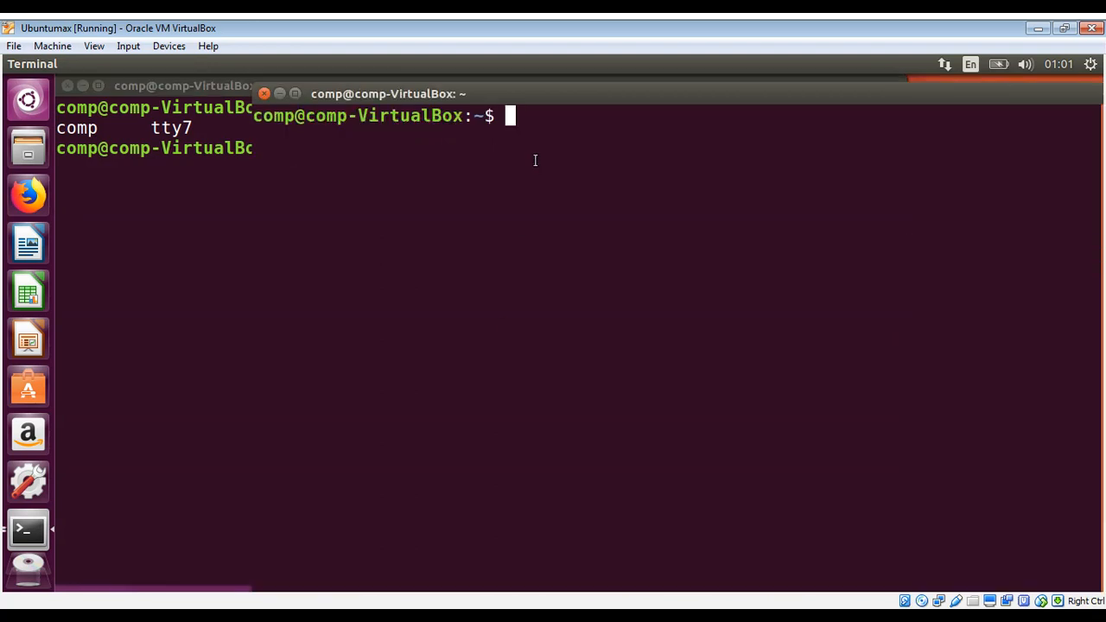
pyautogui.write('ss')
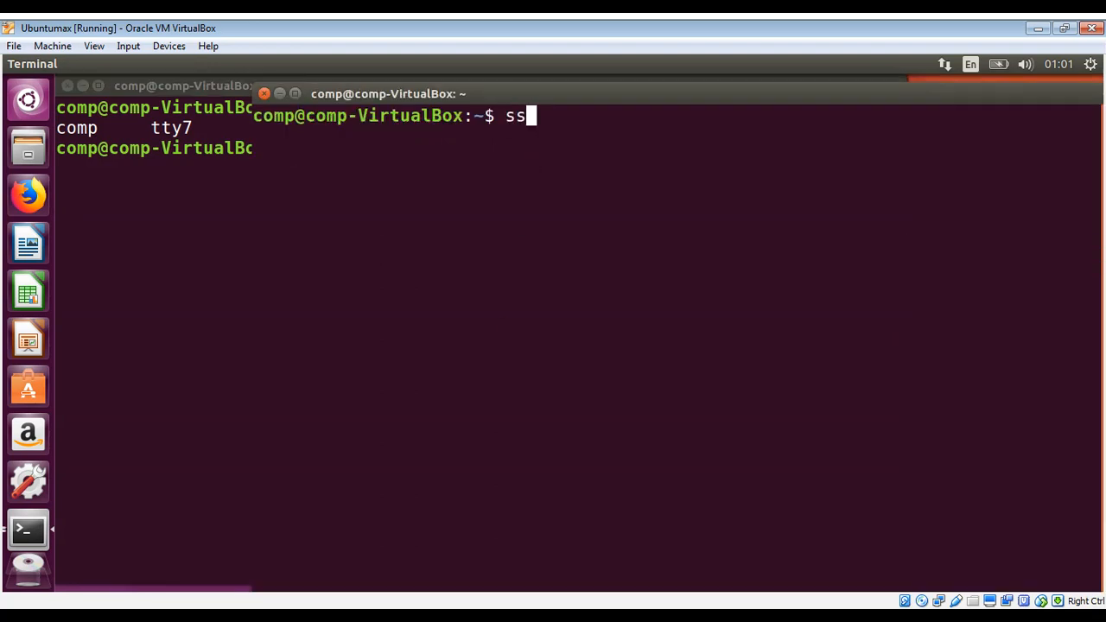
pyautogui.write('h')
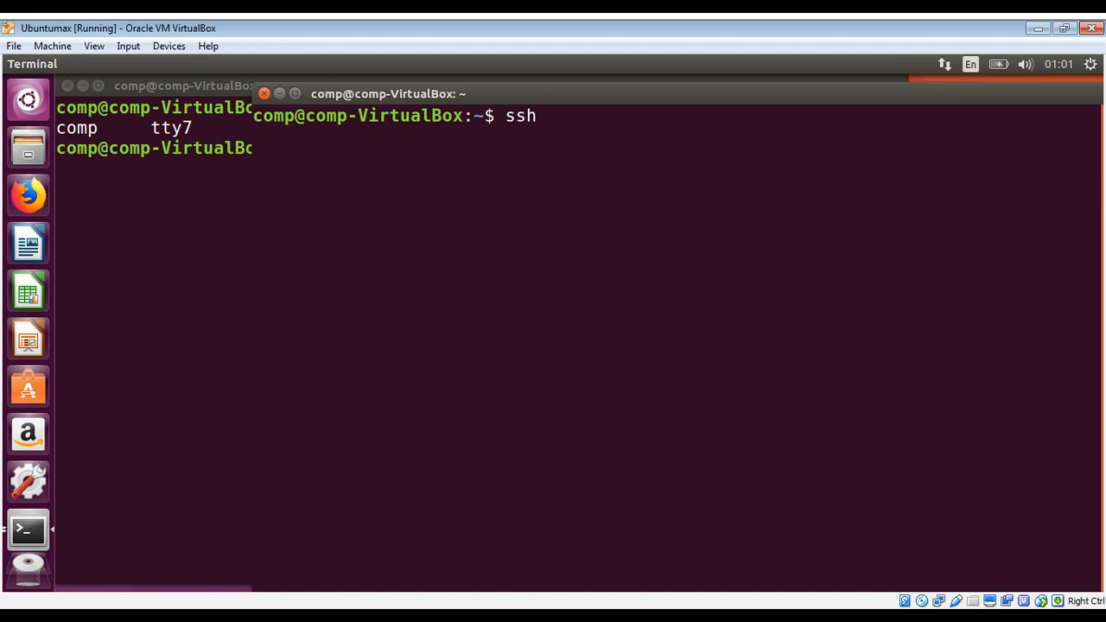
pyautogui.write('-')
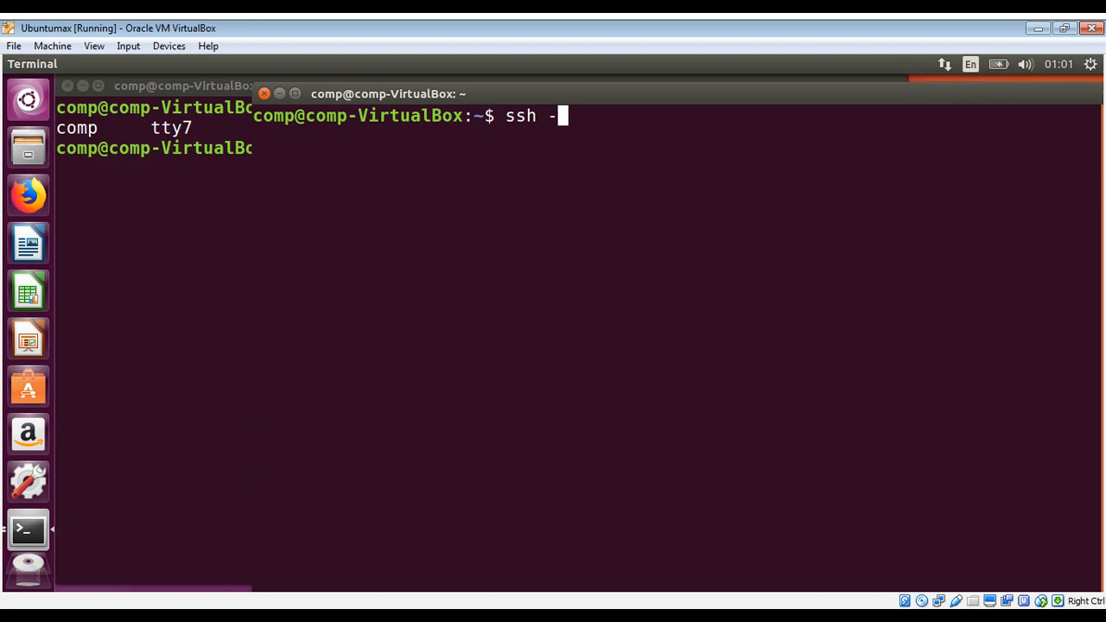
pyautogui.write('l')
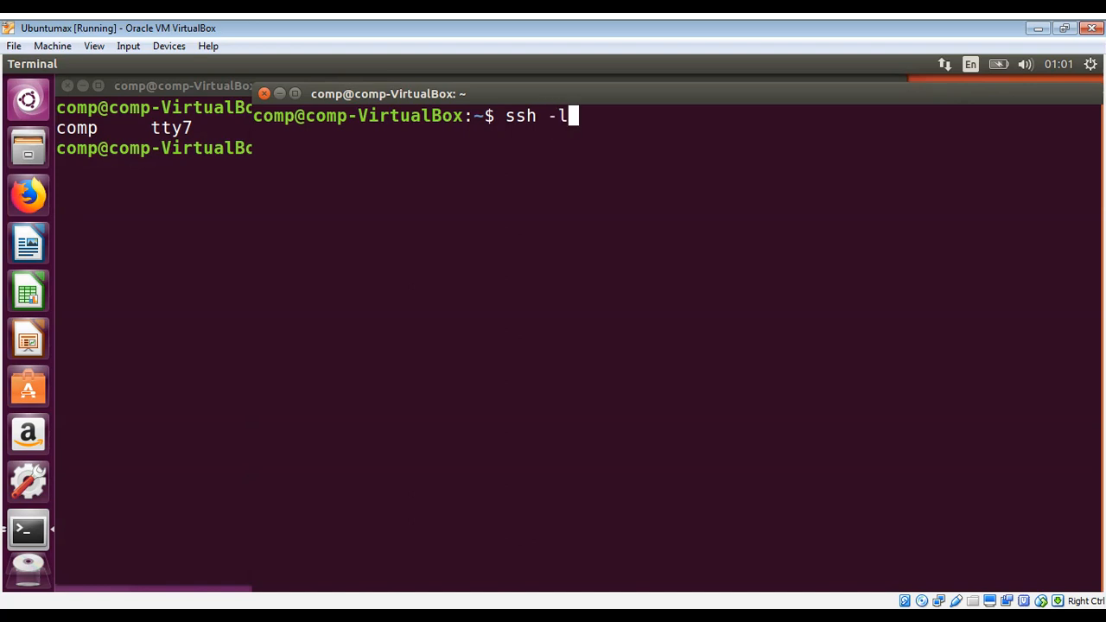
pyautogui.write('to')
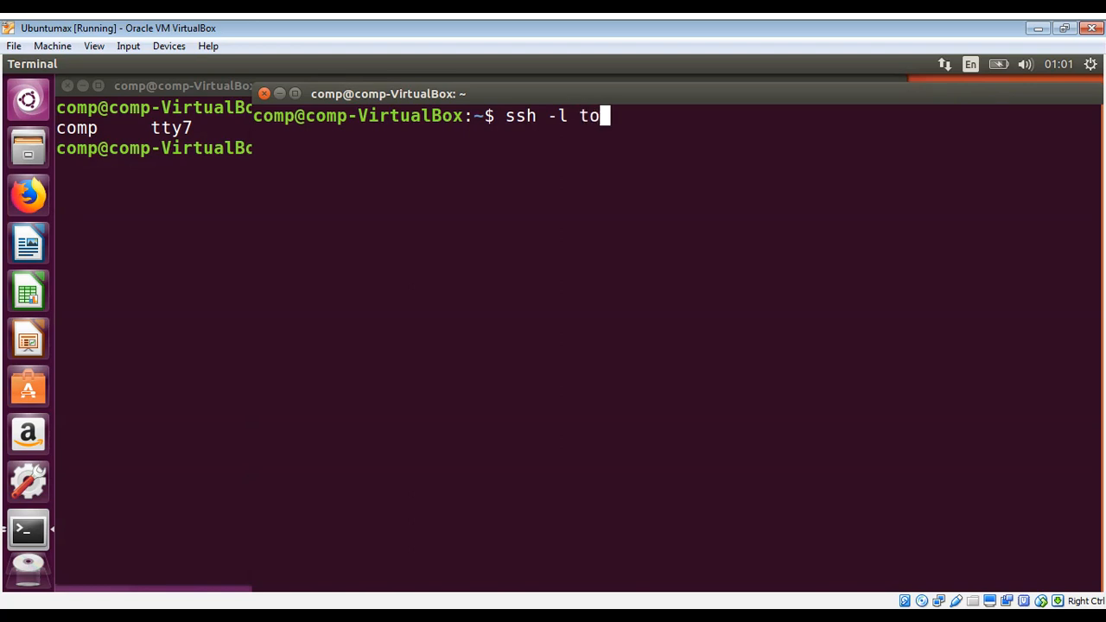
pyautogui.write('m')
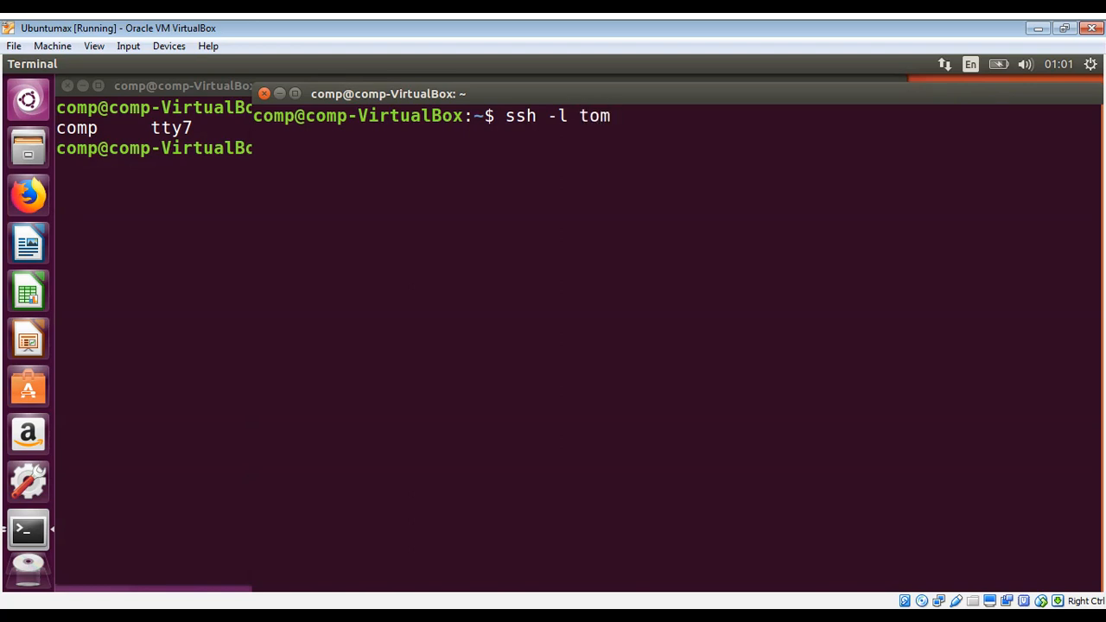
pyautogui.moveTo(610, 125)
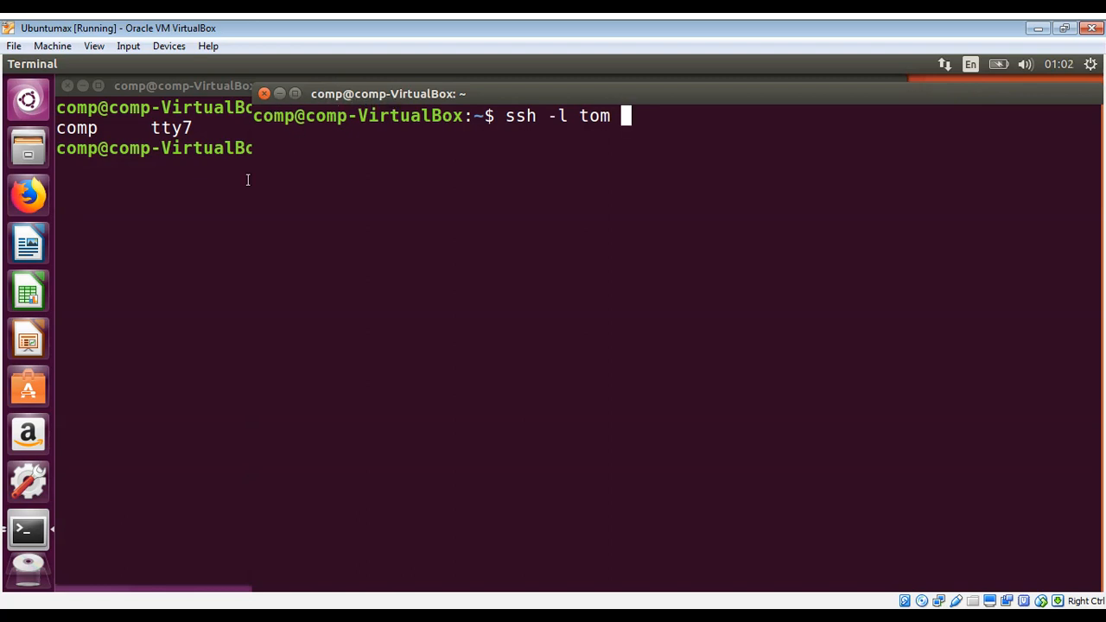
pyautogui.moveTo(29, 530)
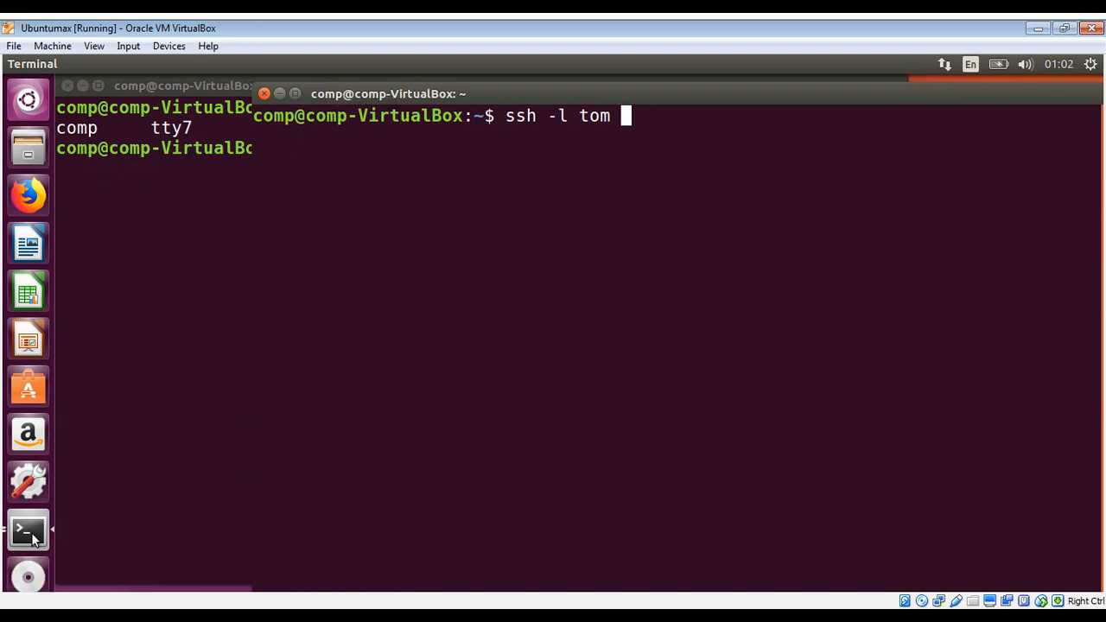
# Step: In a new terminal, run ifconfig and copy the IP address 192.168.43.59
pyautogui.rightClick(28, 530)
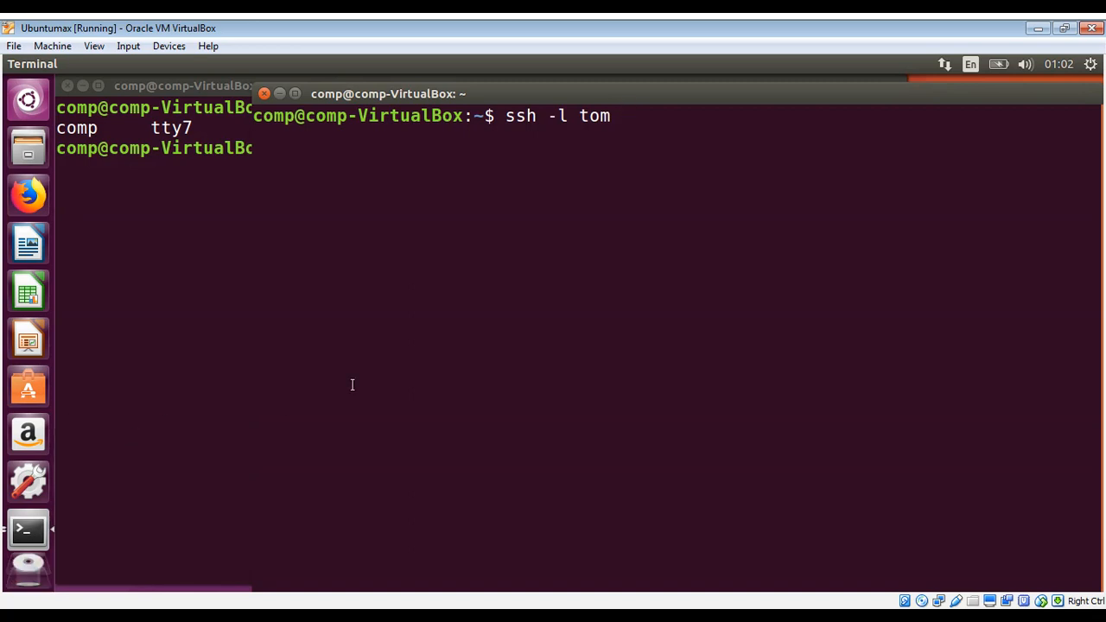
pyautogui.moveTo(424, 312)
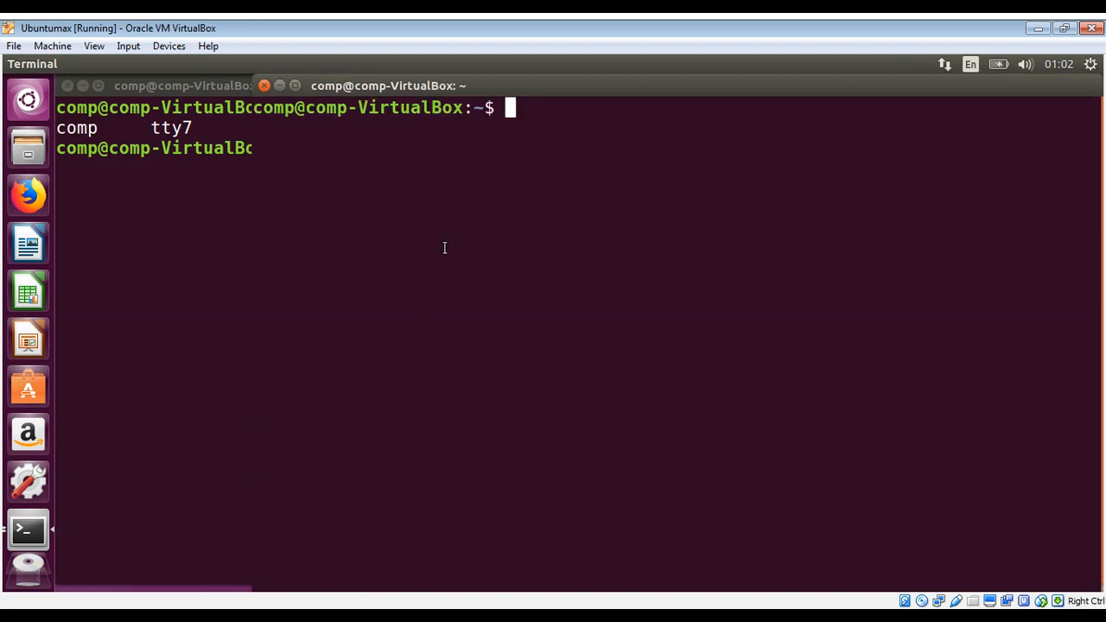
pyautogui.write('if')
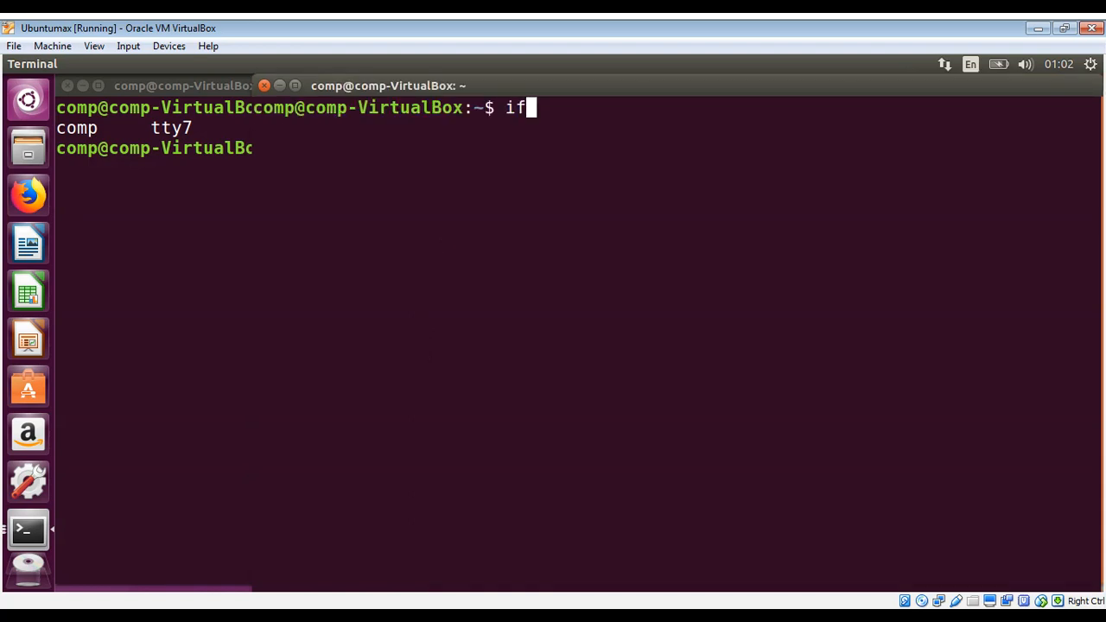
pyautogui.write('config')
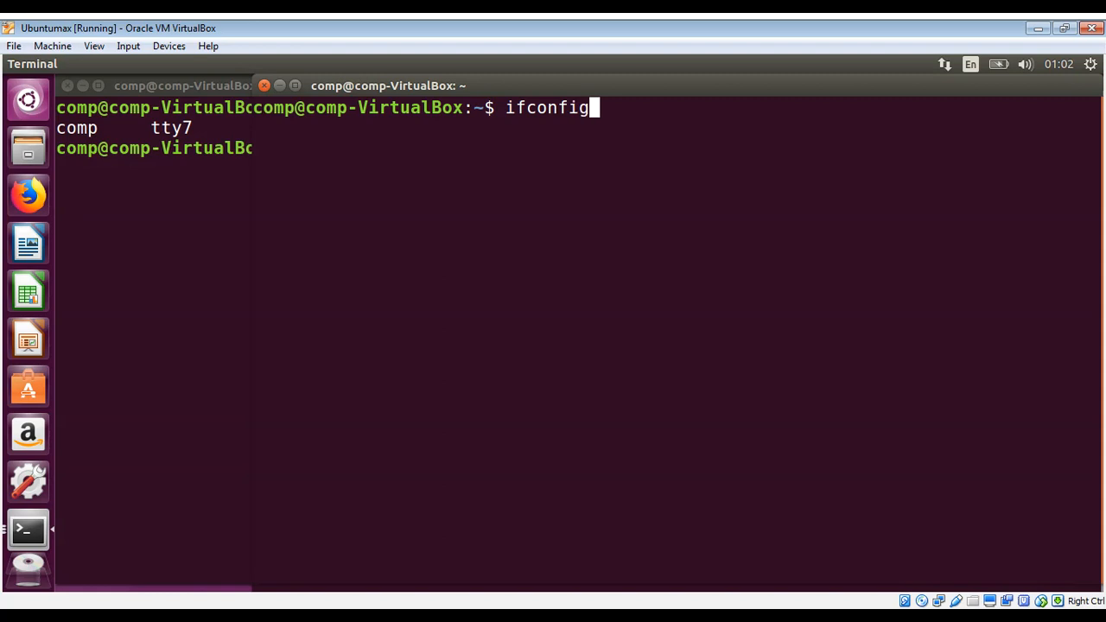
pyautogui.press('Return')
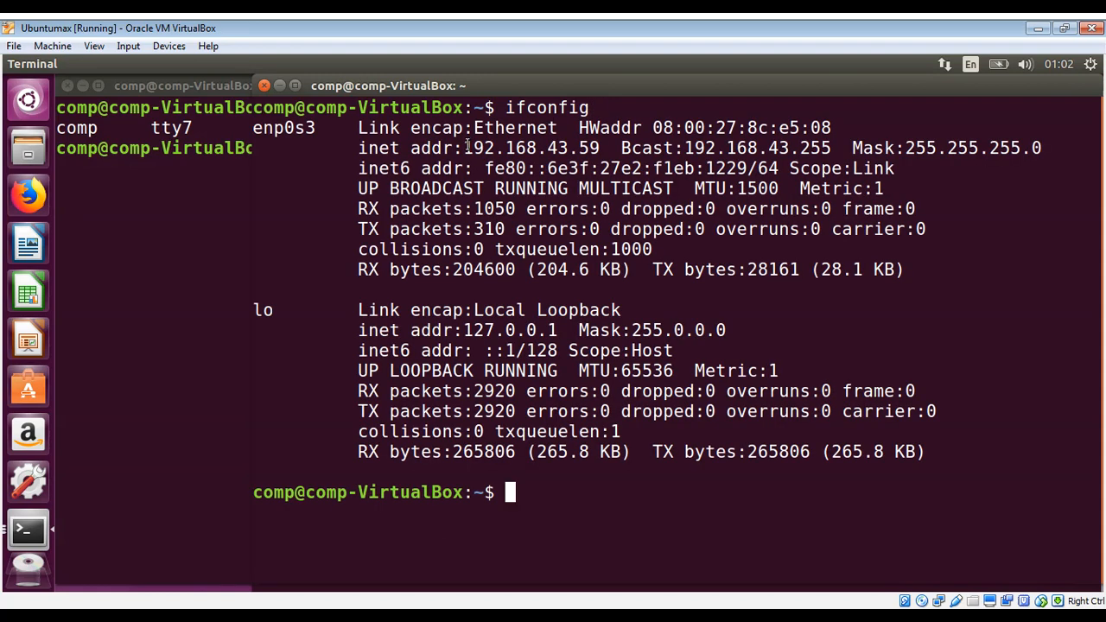
pyautogui.doubleClick(530, 148)
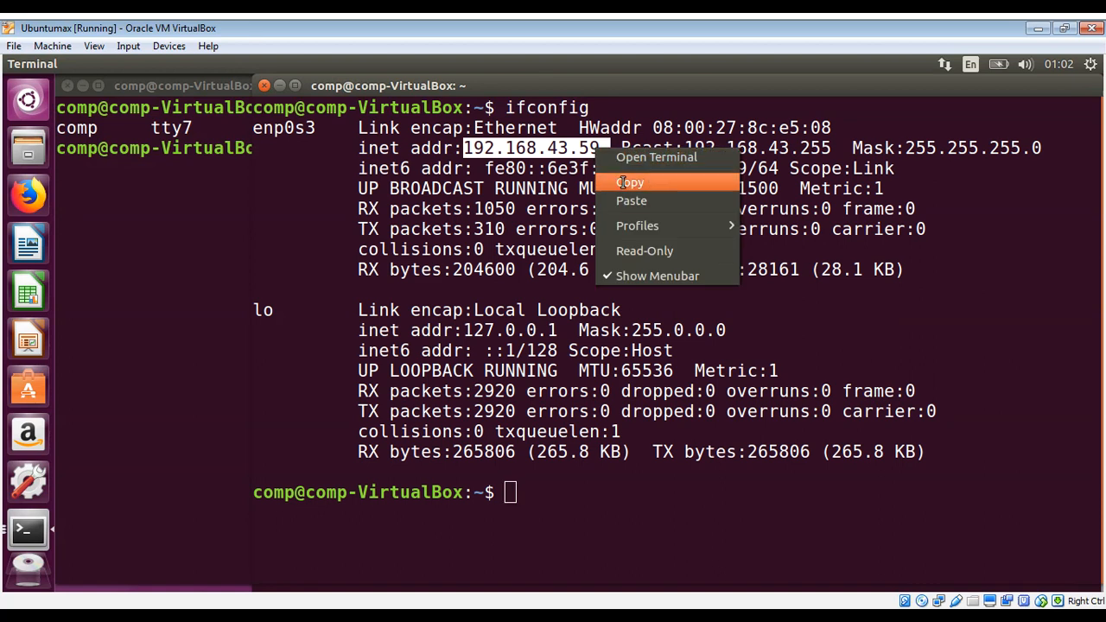
pyautogui.click(630, 182)
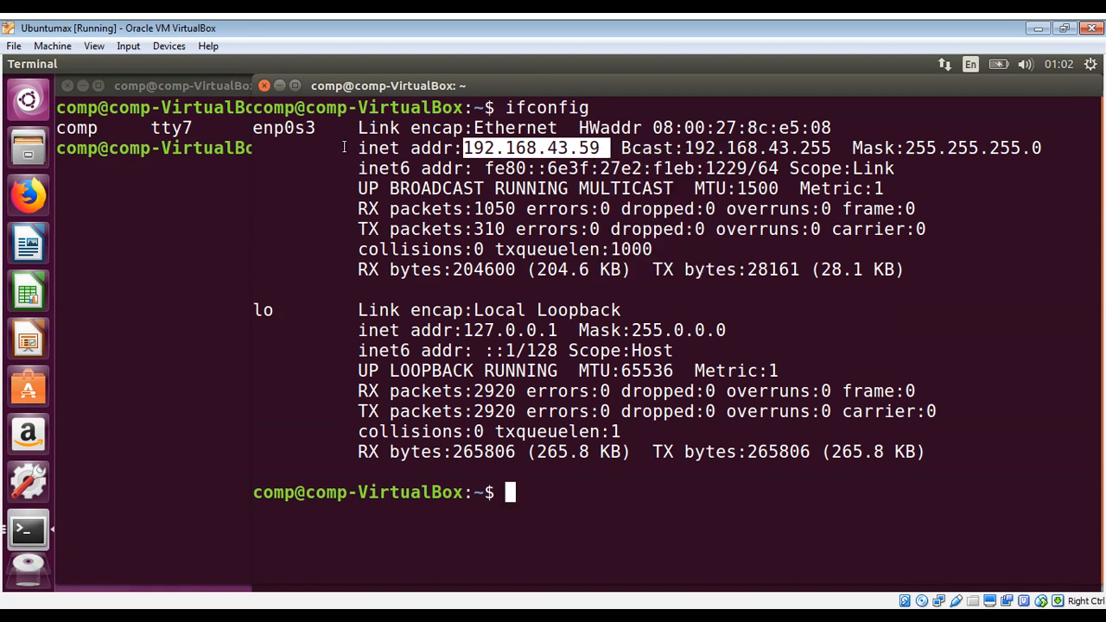
# Step: Run ssh -l tom with the pasted address 192.168.43.59 and submit tom's password
pyautogui.write('ssh -l tom')
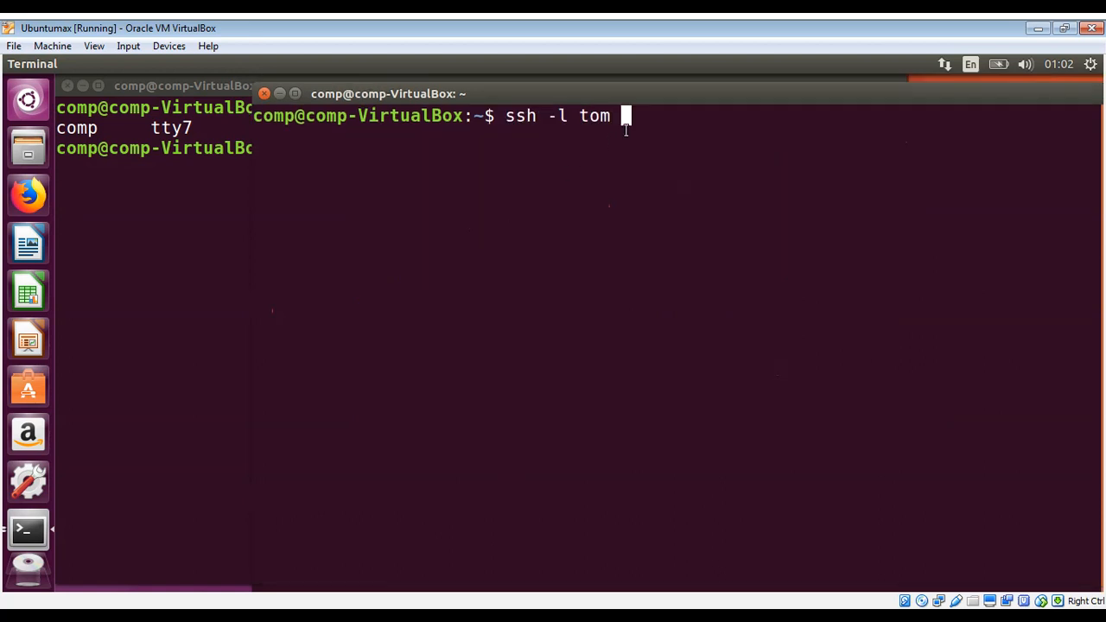
pyautogui.rightClick(624, 116)
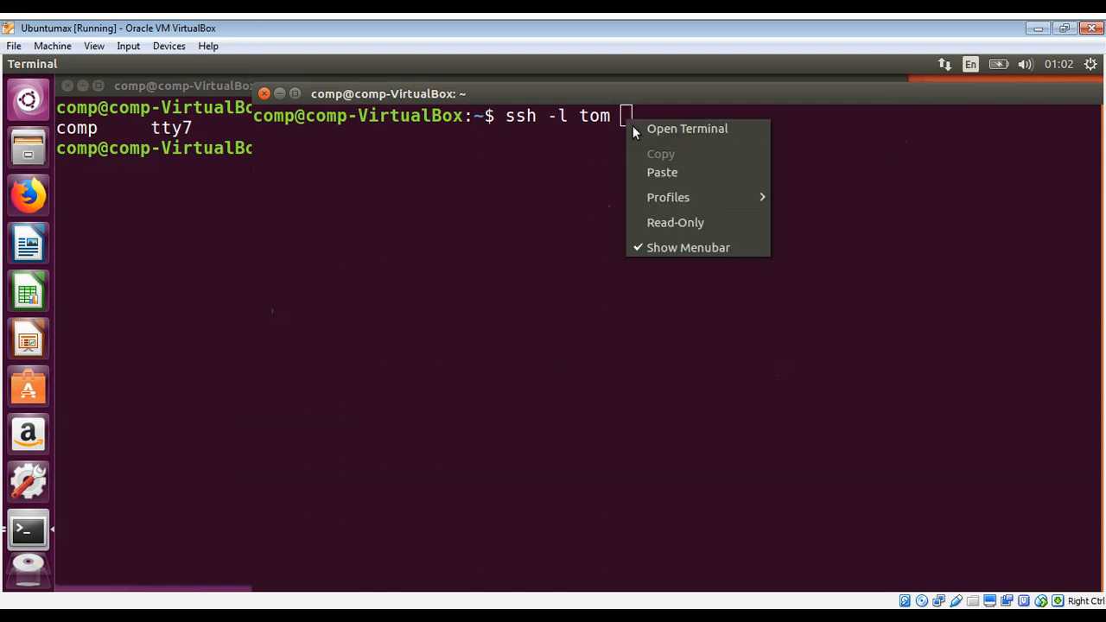
pyautogui.click(662, 172)
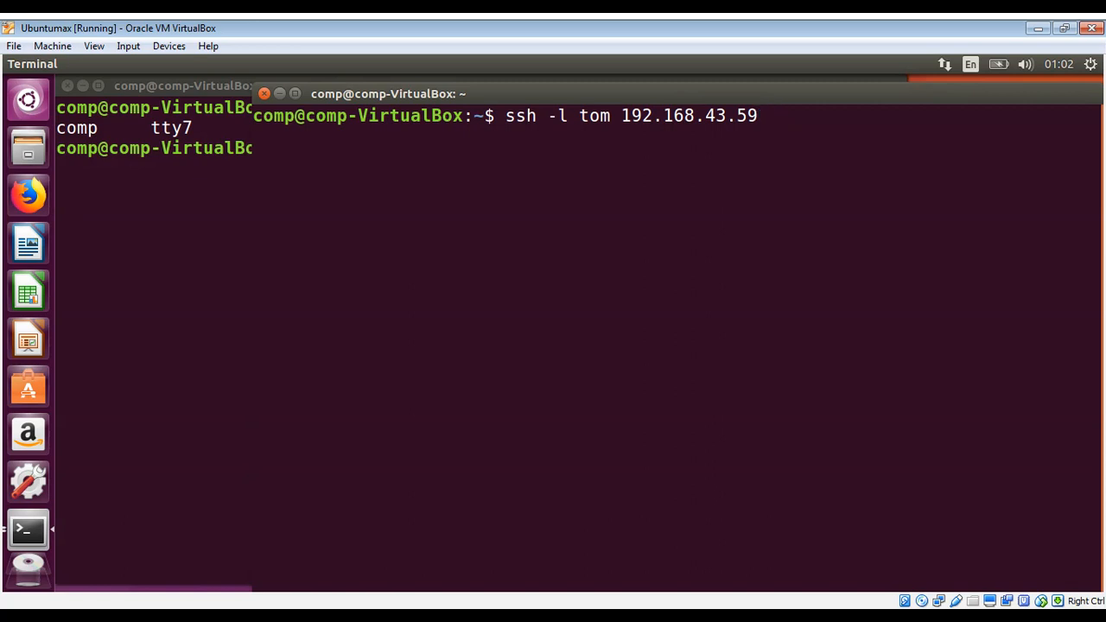
pyautogui.press('Return')
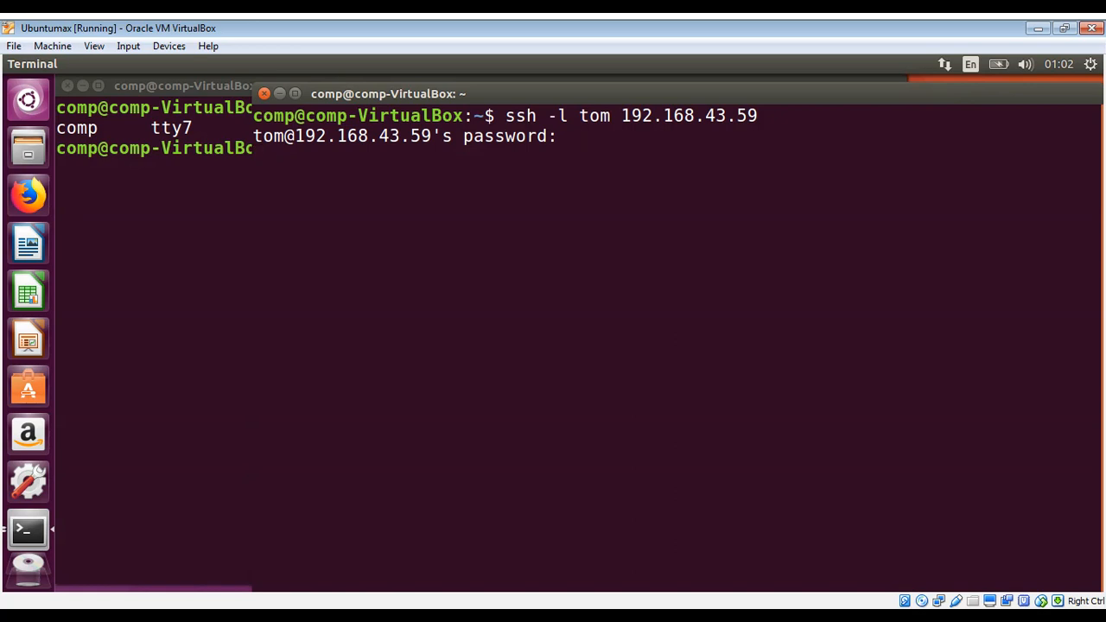
pyautogui.press('Return')
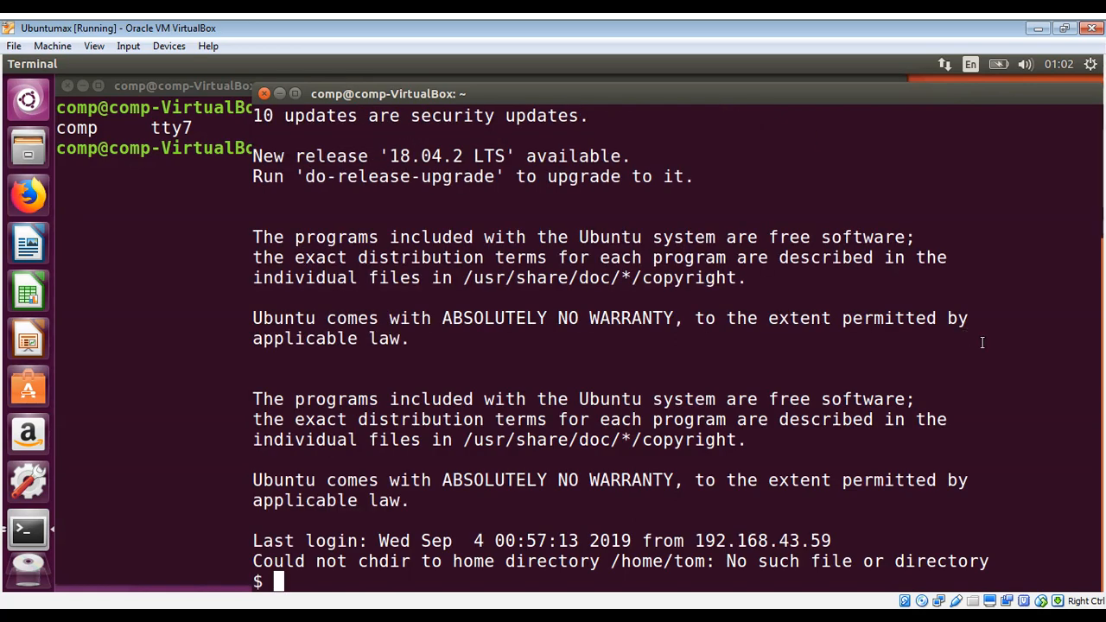
pyautogui.moveTo(1100, 456)
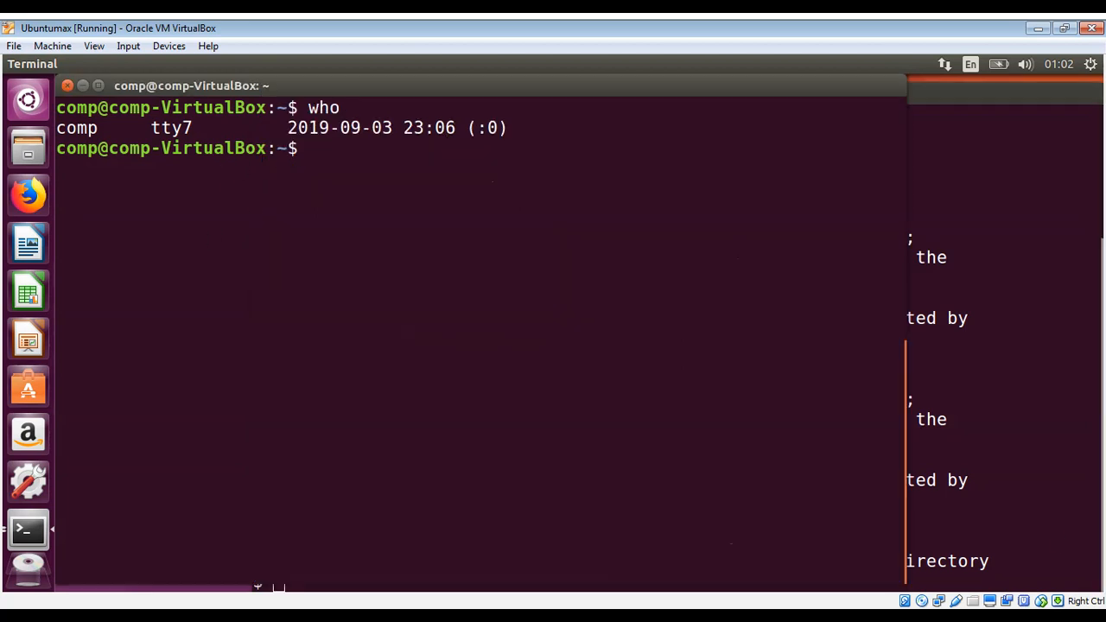
# Step: Run who again, listing comp on tty7 and tom on pts/18
pyautogui.write('who')
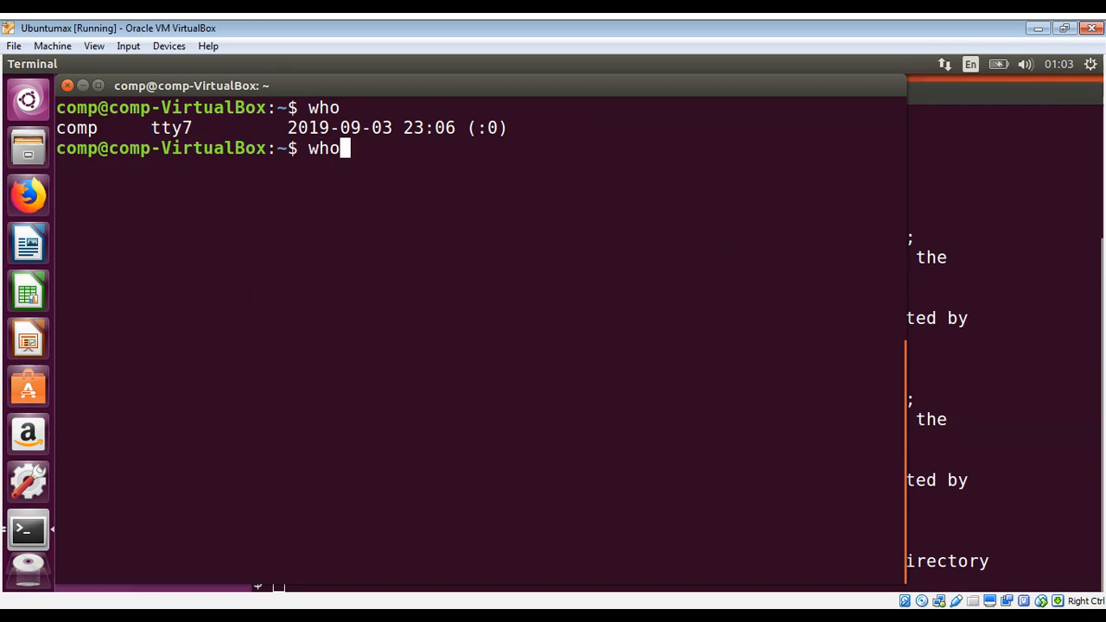
pyautogui.press('Return')
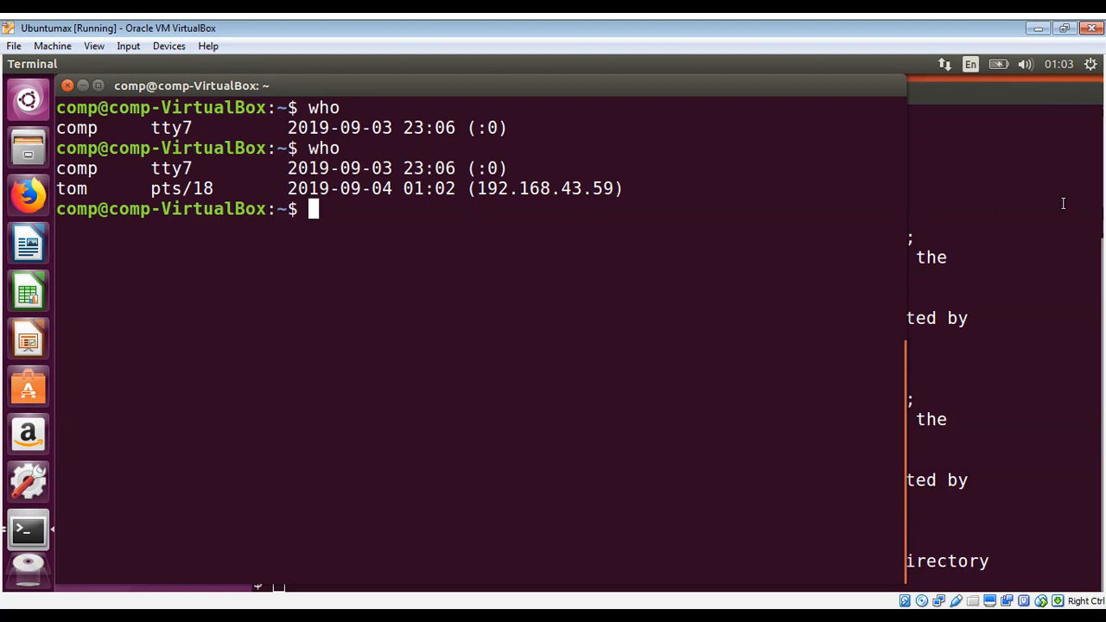
pyautogui.moveTo(328, 214)
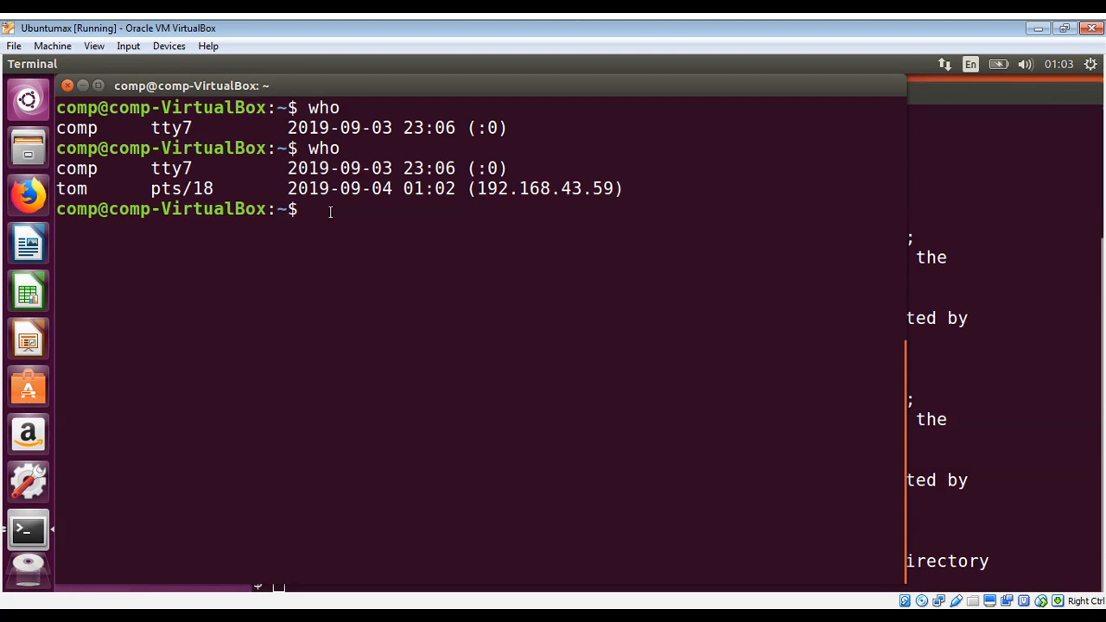
# Step: Run write tom so tom's SSH session shows a message notice from comp
pyautogui.write('wri')
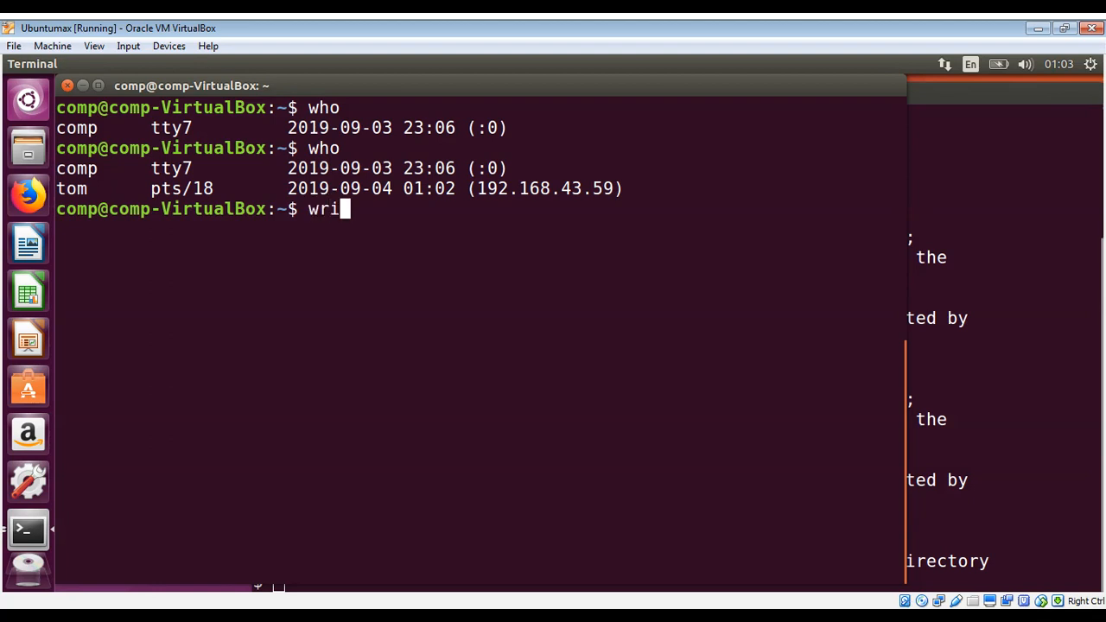
pyautogui.write('te')
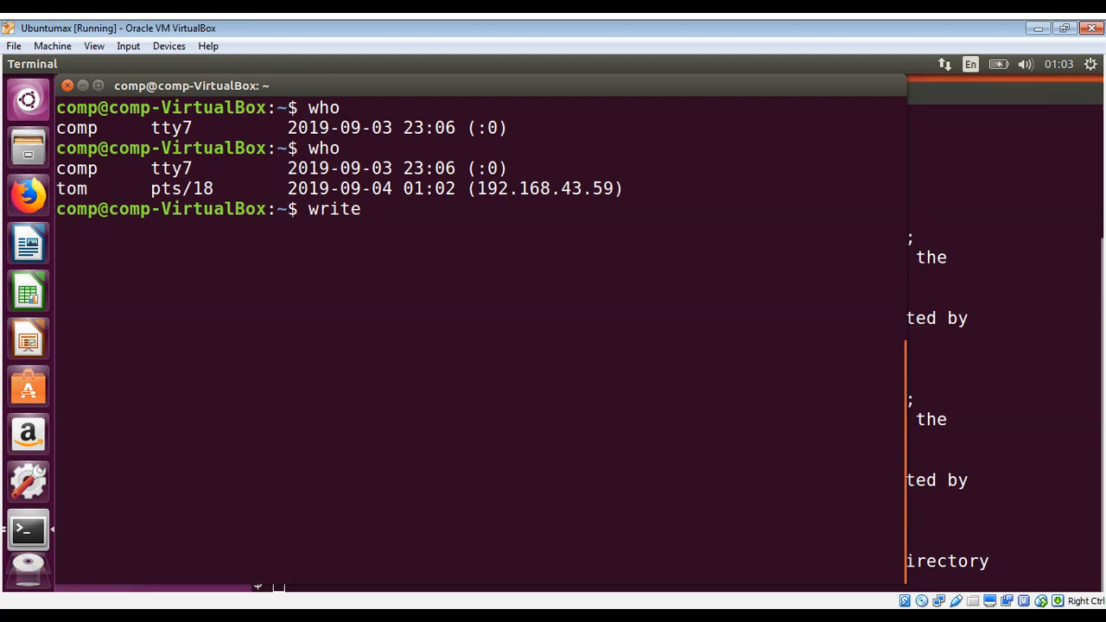
pyautogui.write('tom')
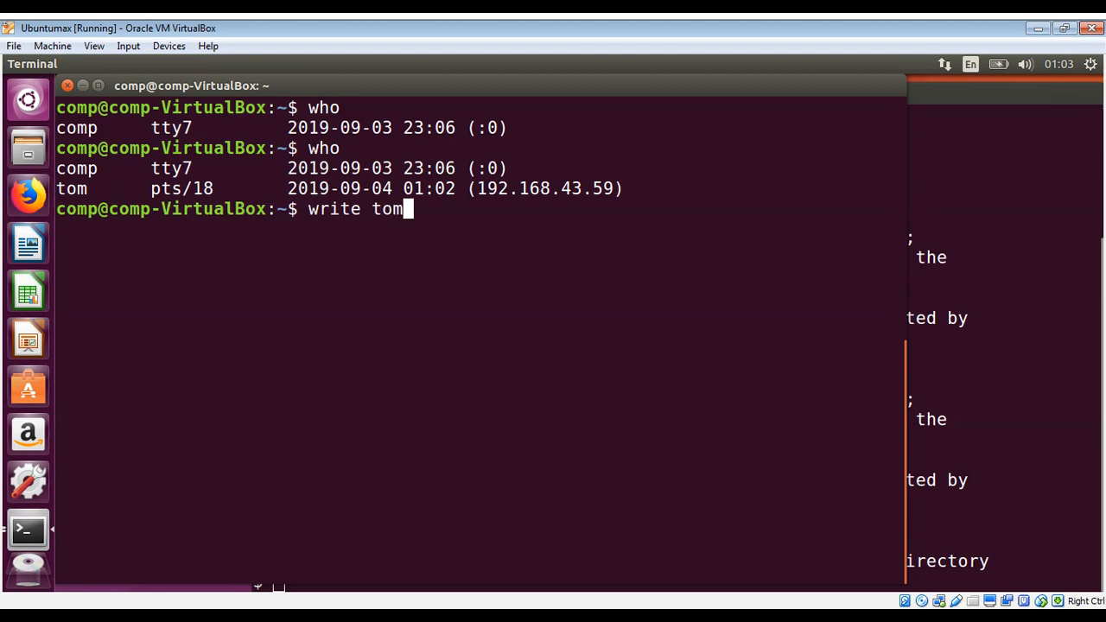
pyautogui.press('Return')
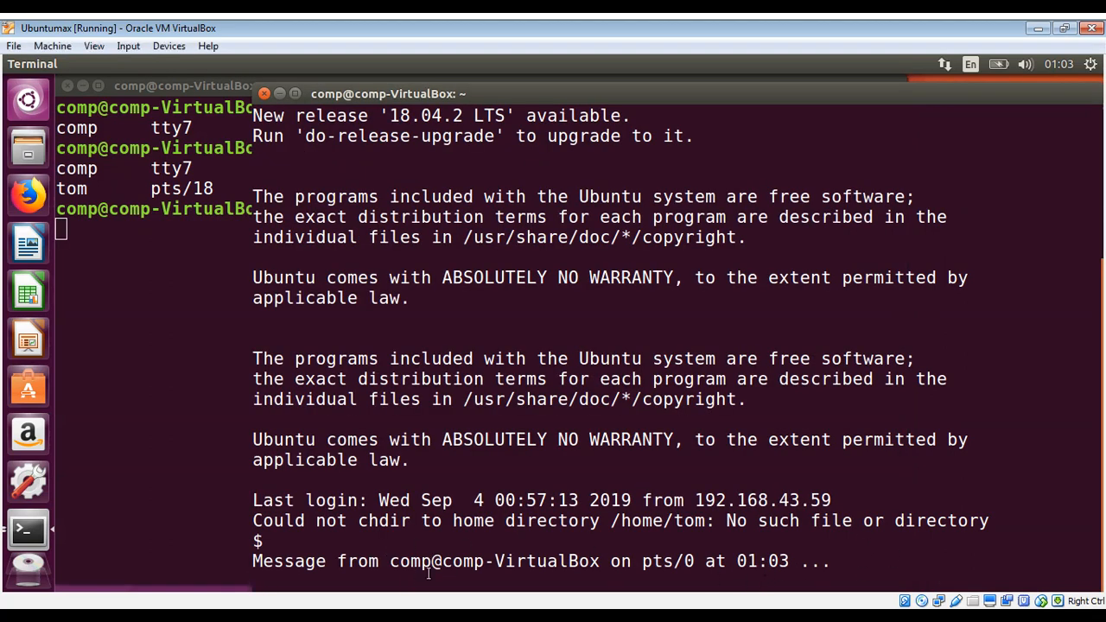
pyautogui.moveTo(116, 246)
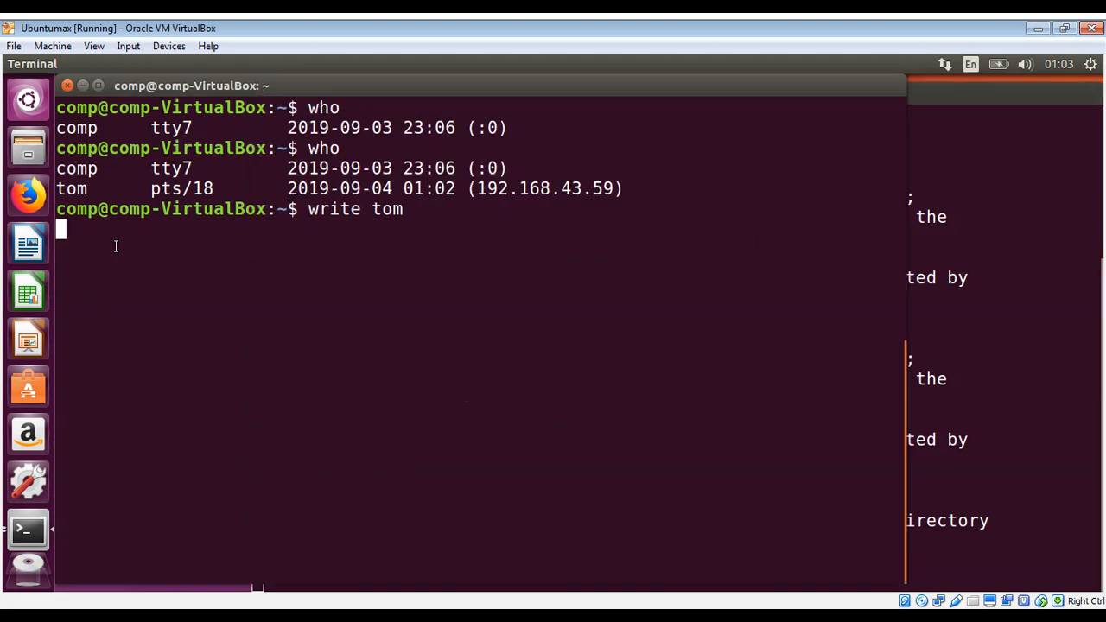
# Step: Type the message 'Hi tom, how you today ?' into the write session
pyautogui.write('Hi tom,')
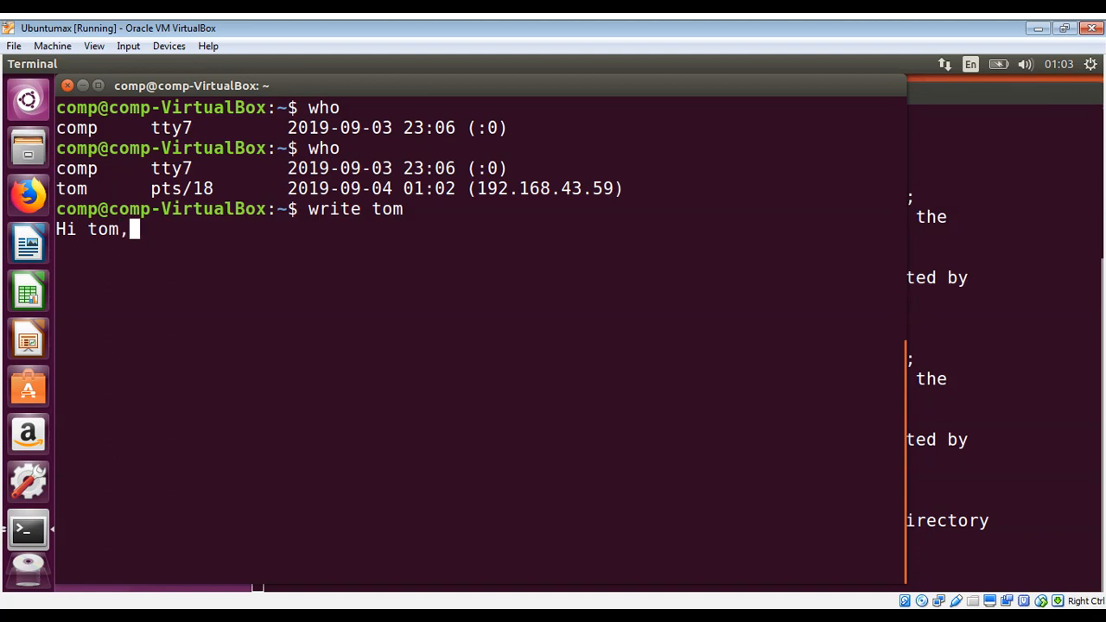
pyautogui.write('how')
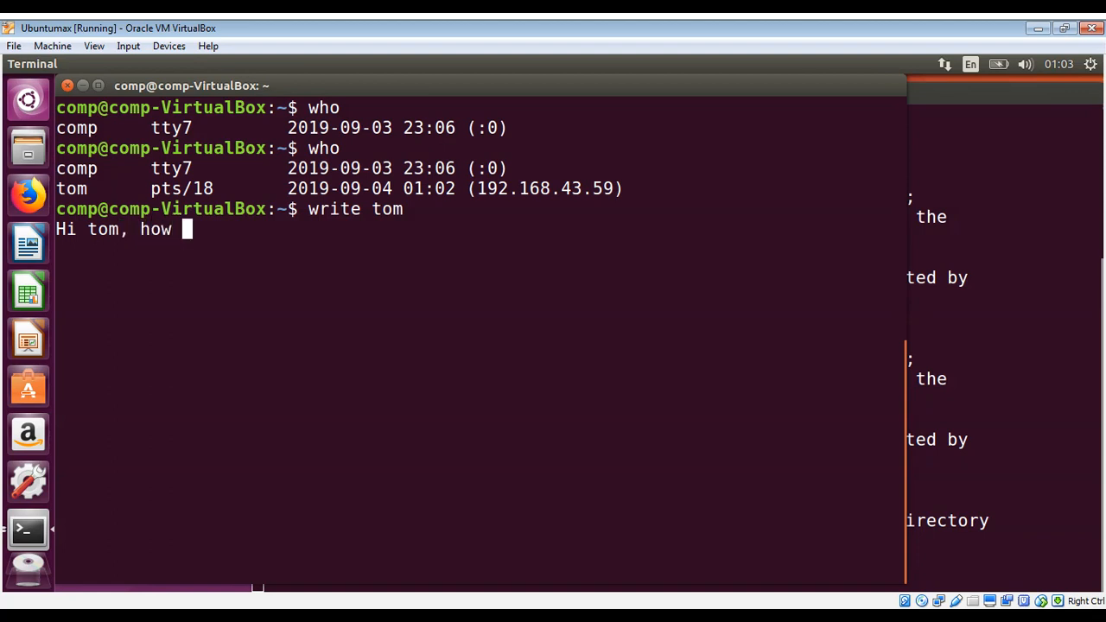
pyautogui.write('you to')
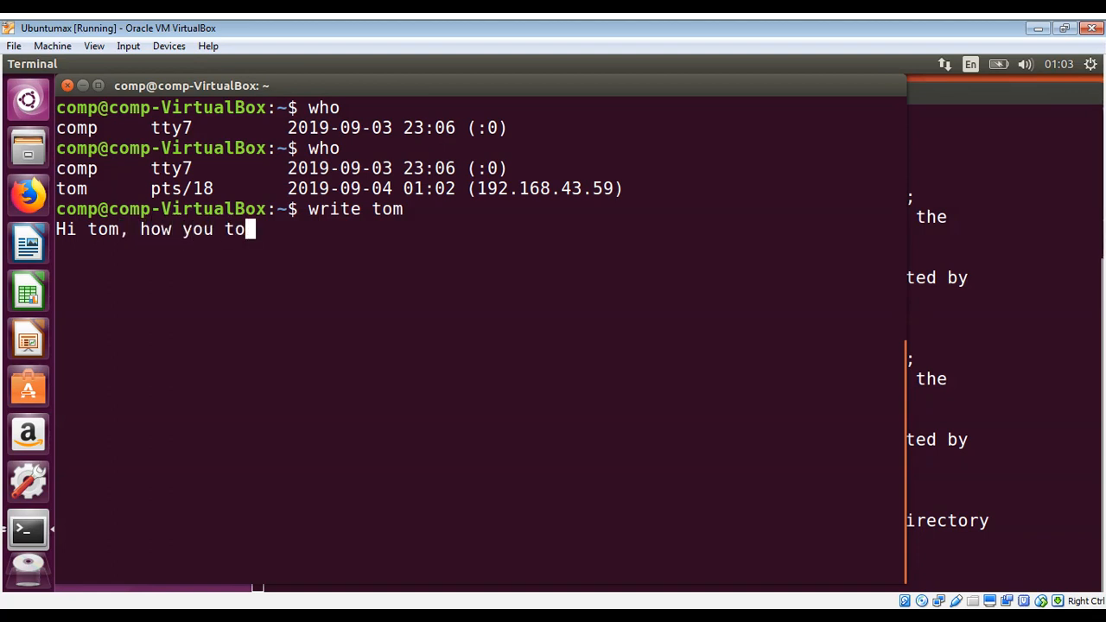
pyautogui.write('day ?')
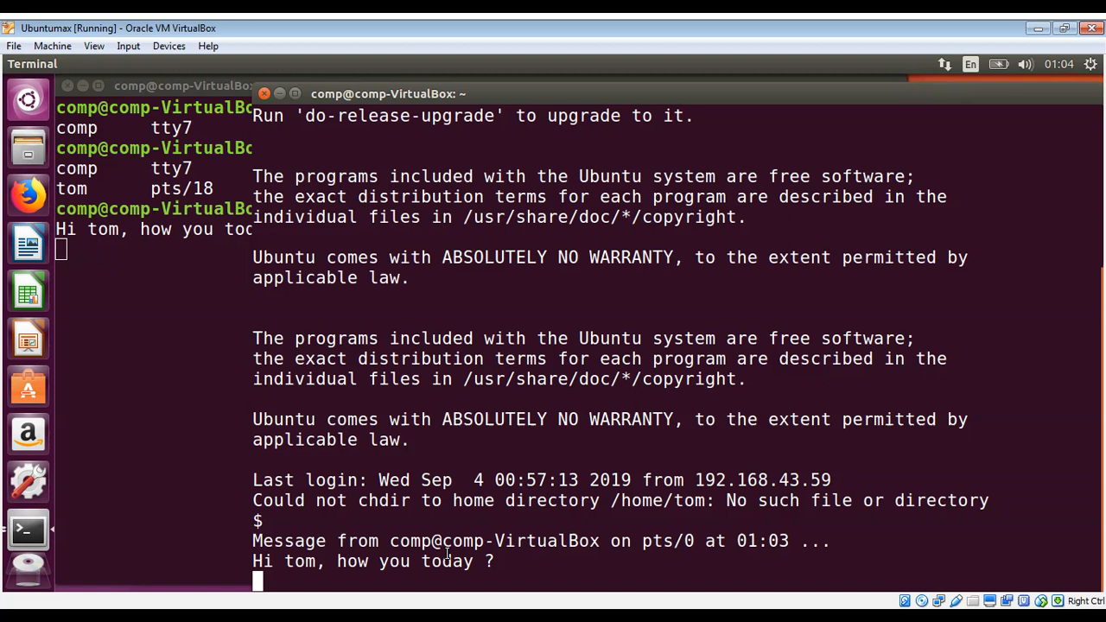
pyautogui.moveTo(141, 251)
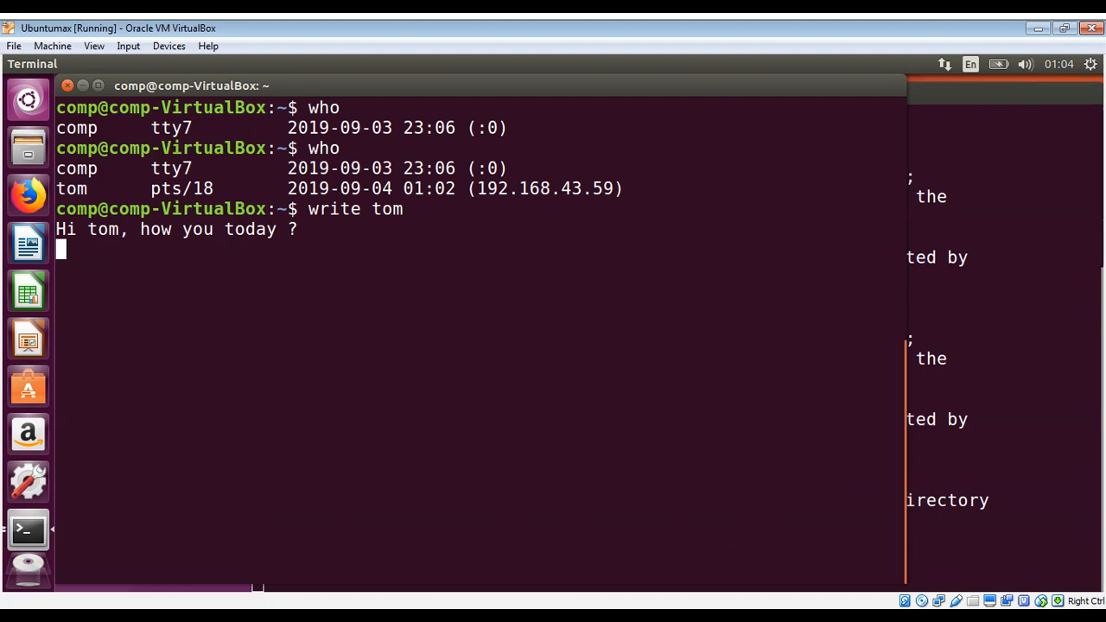
# Step: Stop write with Ctrl+C so tom's session shows EOF
pyautogui.press('ctrl+c')
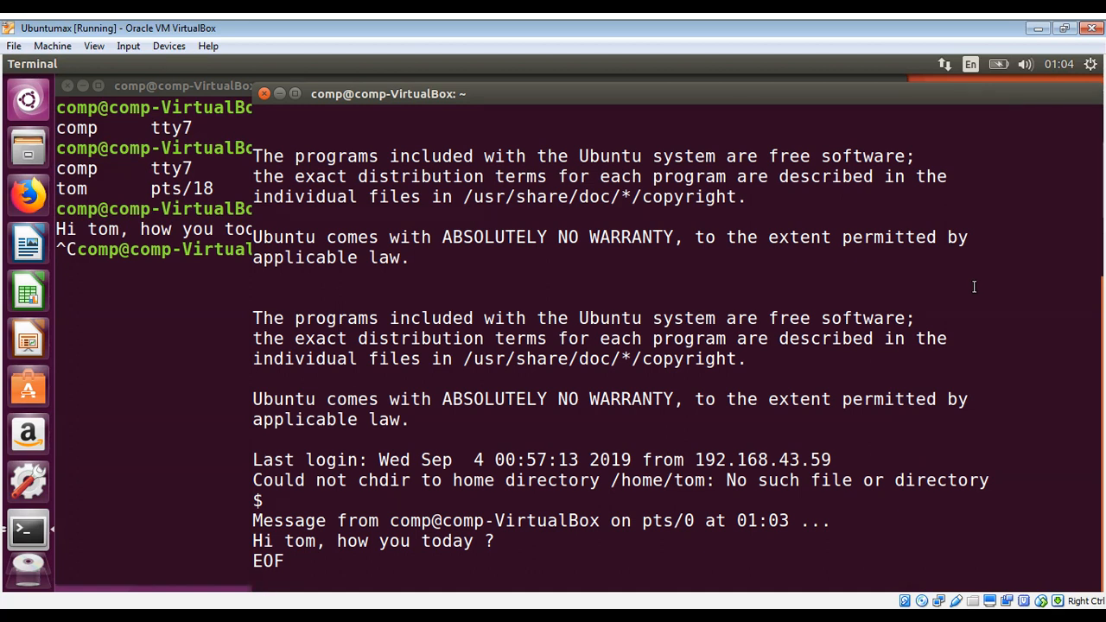
pyautogui.moveTo(218, 298)
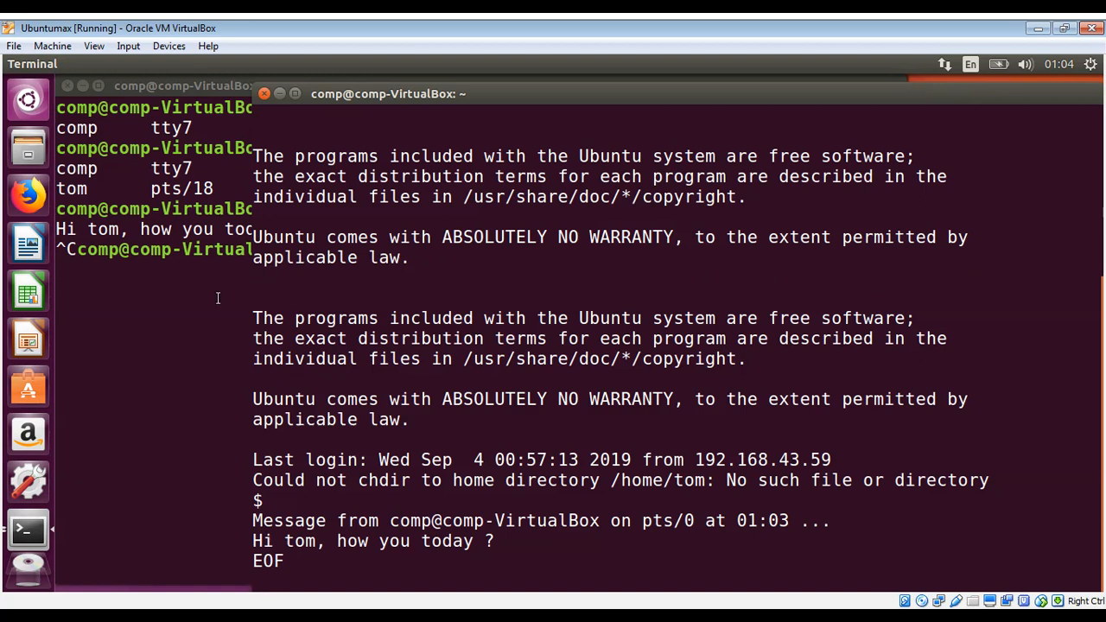